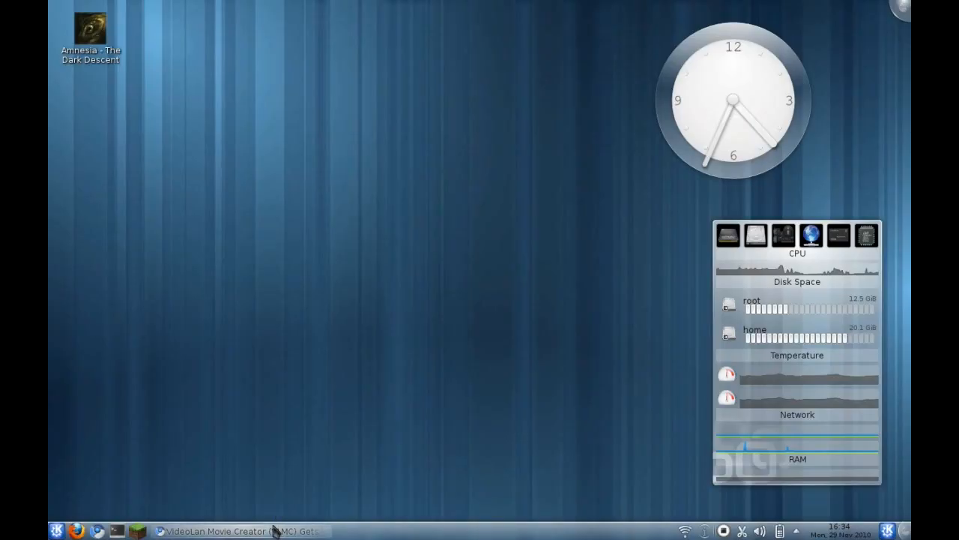
# Bring up the Web Upd8 VLMC effects article and scroll to its install commands.
pyautogui.click(240, 531)
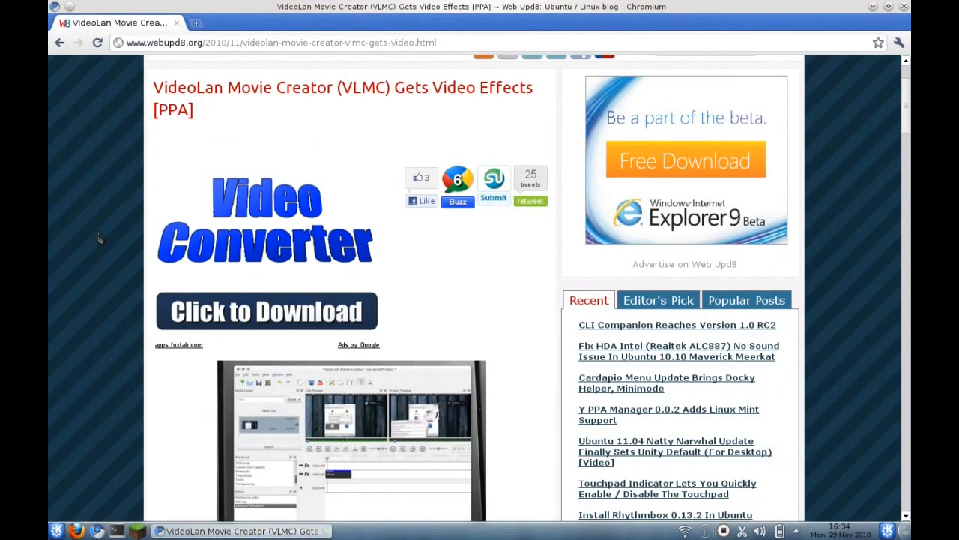
pyautogui.moveTo(446, 94)
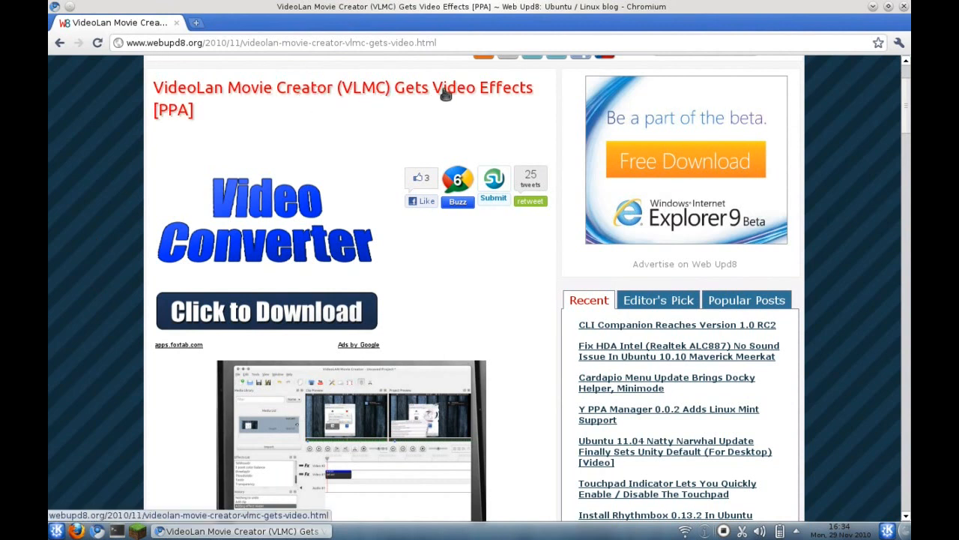
pyautogui.moveTo(211, 127)
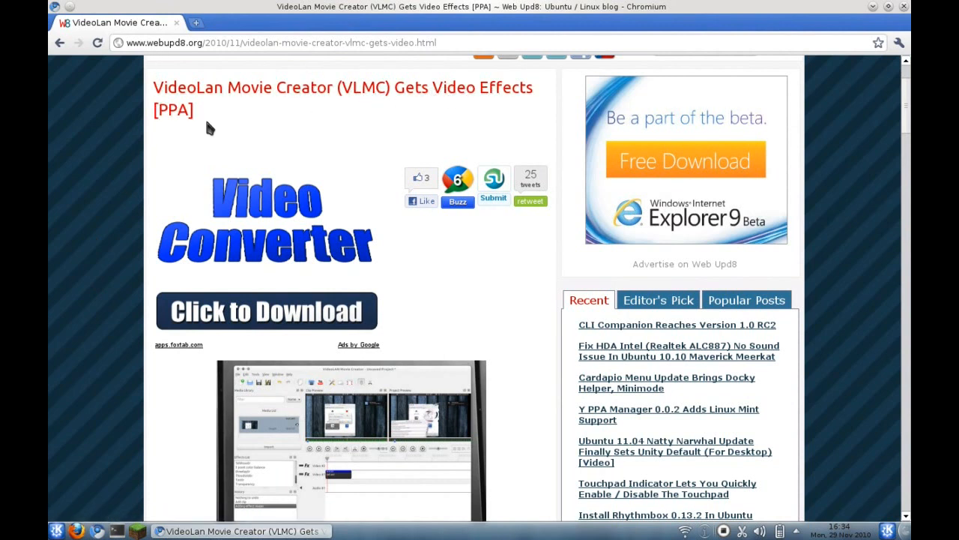
pyautogui.moveTo(124, 139)
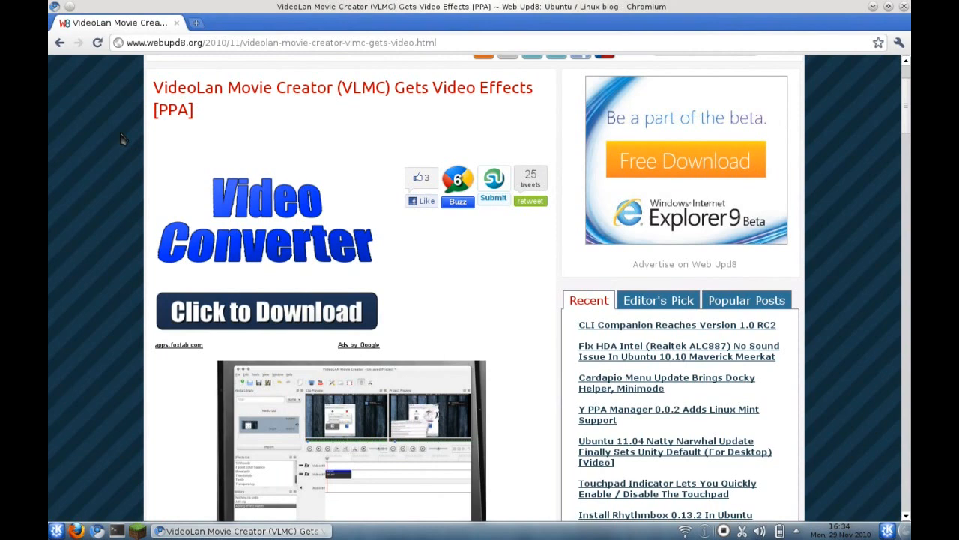
pyautogui.moveTo(147, 150)
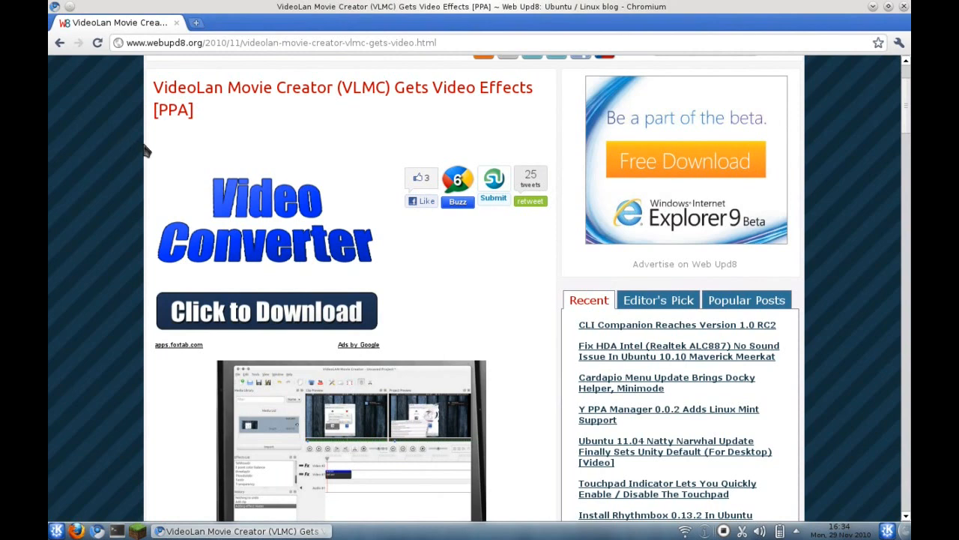
pyautogui.moveTo(120, 139)
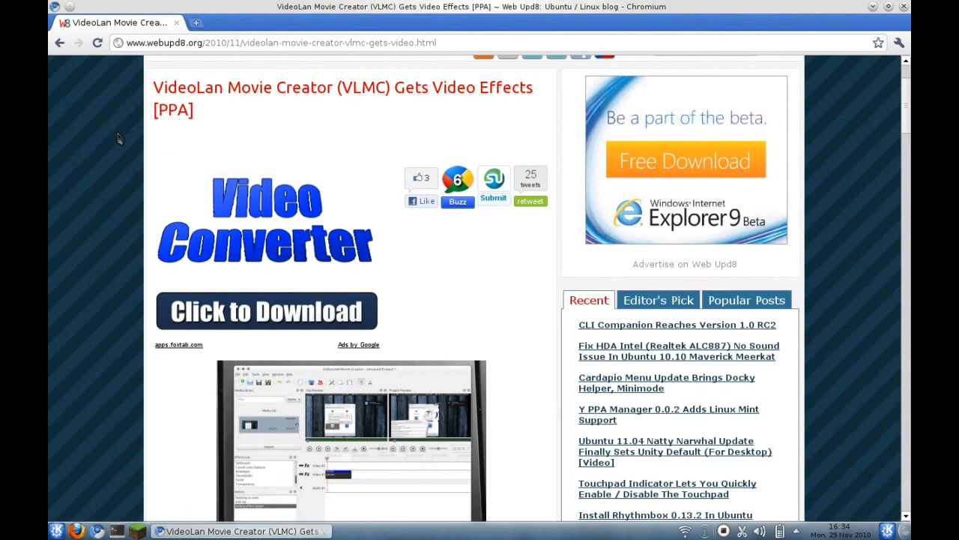
pyautogui.scroll(-3)
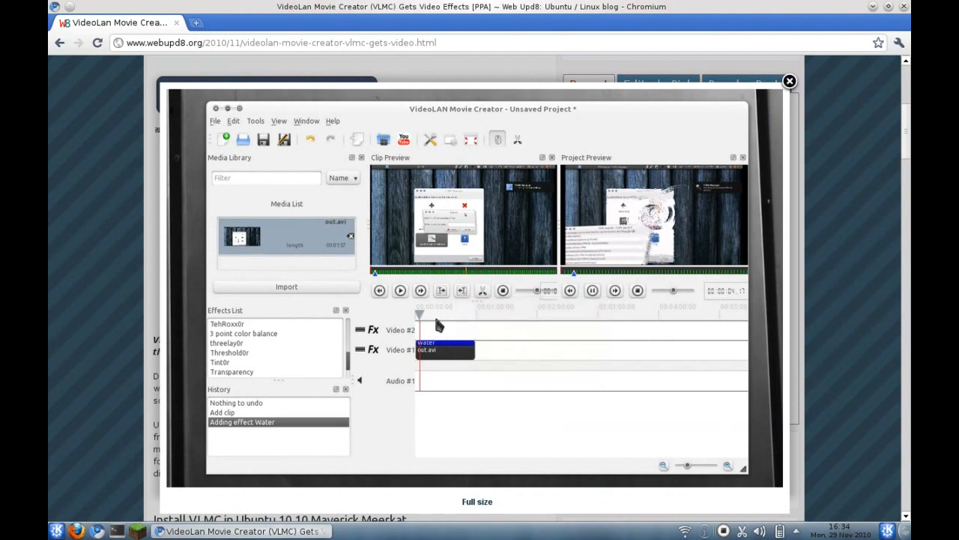
pyautogui.click(789, 80)
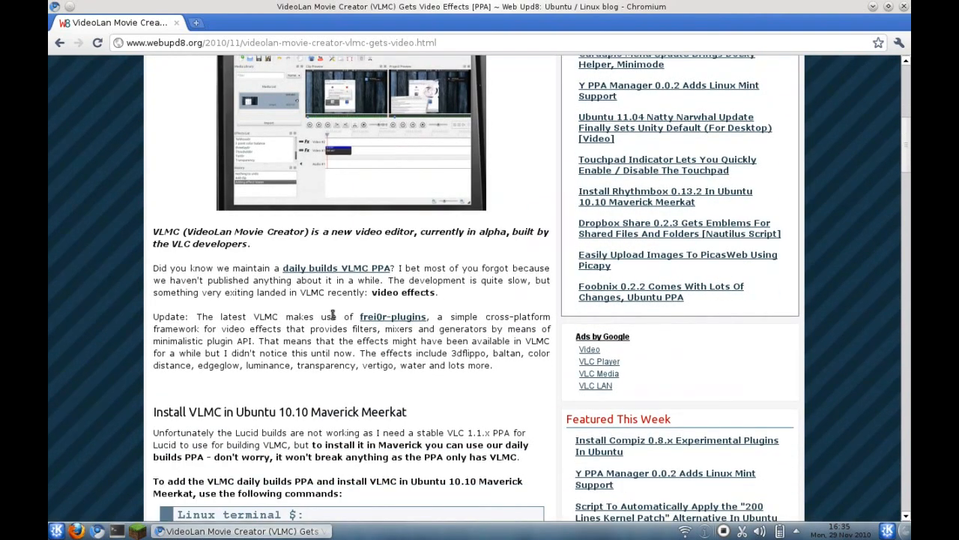
pyautogui.scroll(-3)
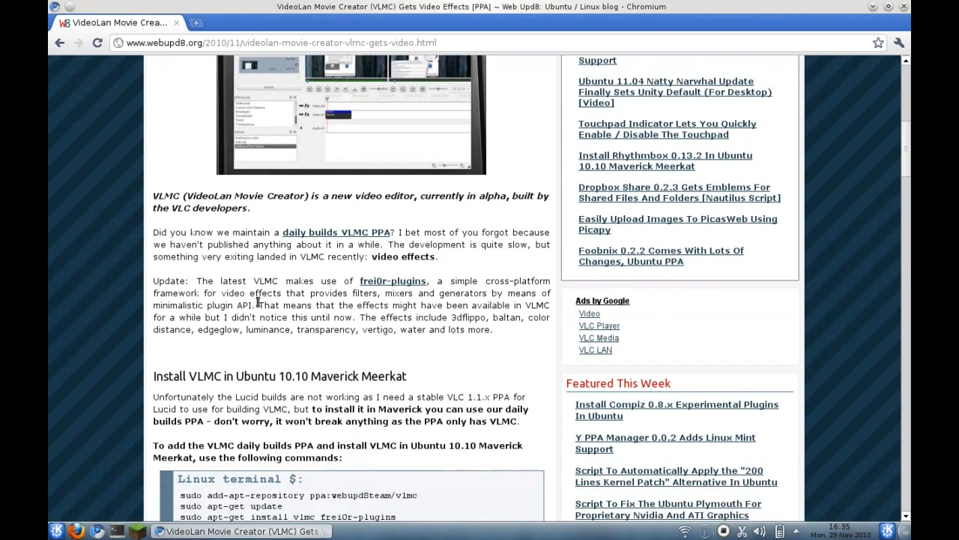
pyautogui.scroll(-3)
pyautogui.write('sudo clyde -S vlmc-git')
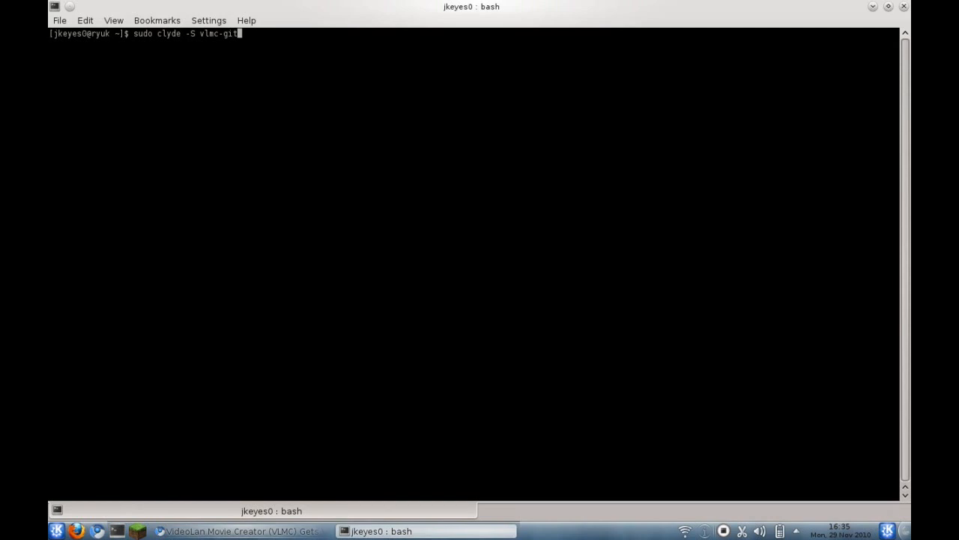
# Clear the install command and run the clyde -Ss vlmc package search.
pyautogui.press('BackSpace')
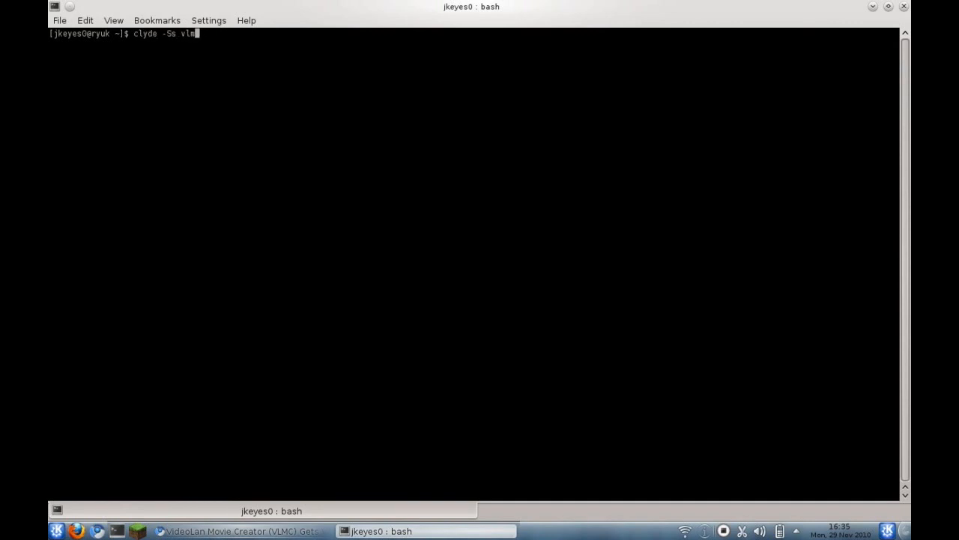
pyautogui.press('Return')
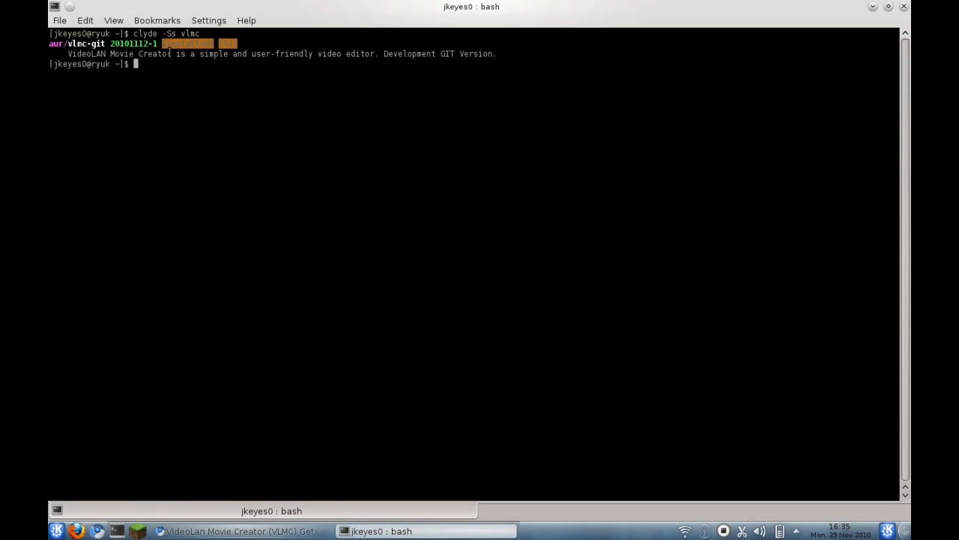
pyautogui.moveTo(333, 54)
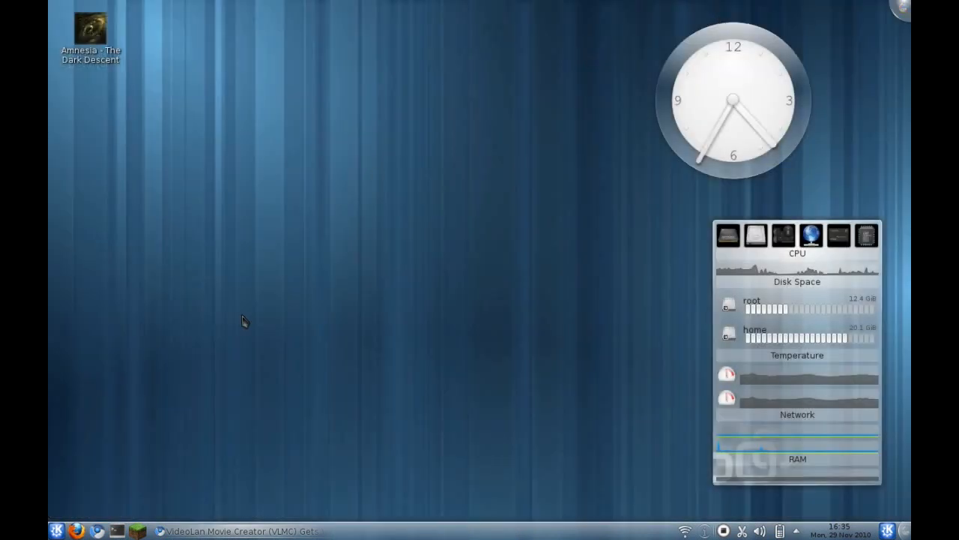
# Launch VideoLAN Movie Creator from the Multimedia applications menu.
pyautogui.click(57, 530)
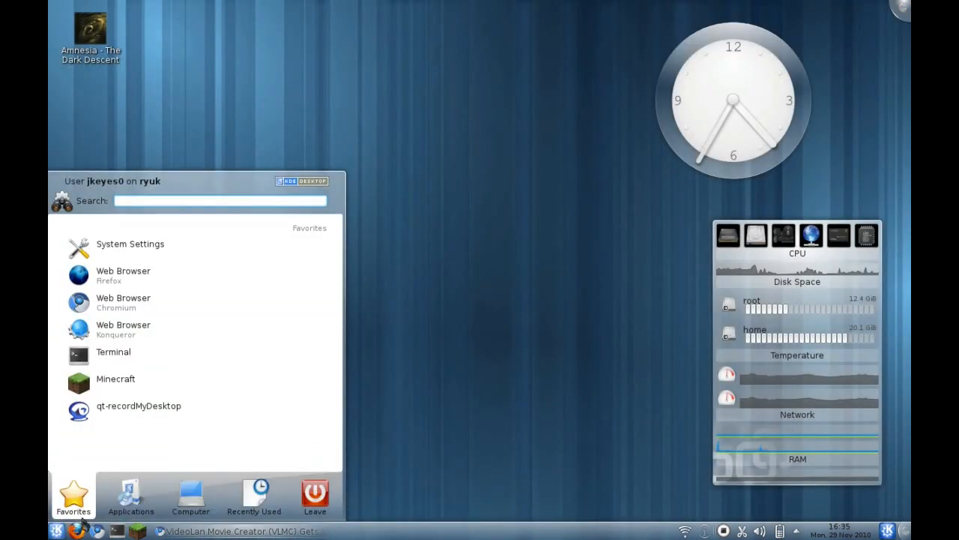
pyautogui.click(131, 494)
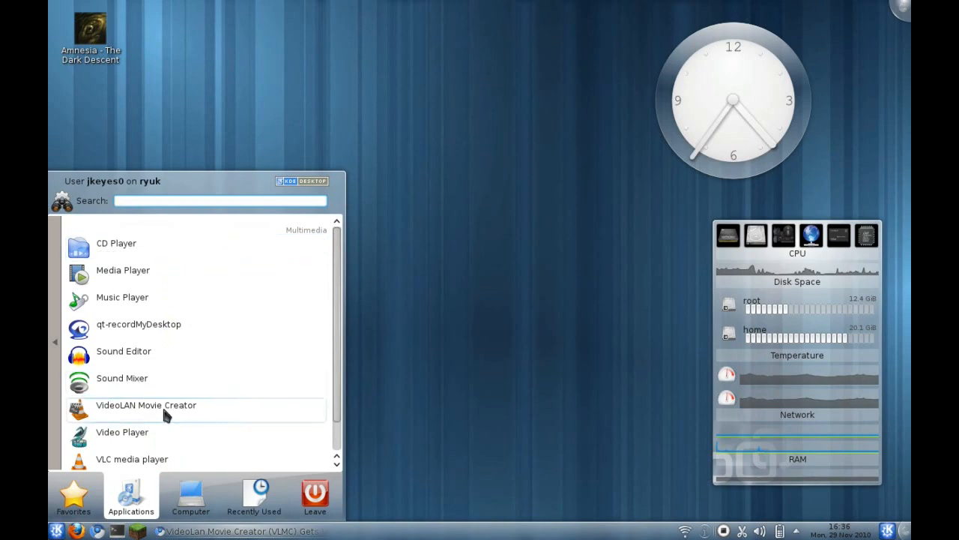
pyautogui.click(145, 405)
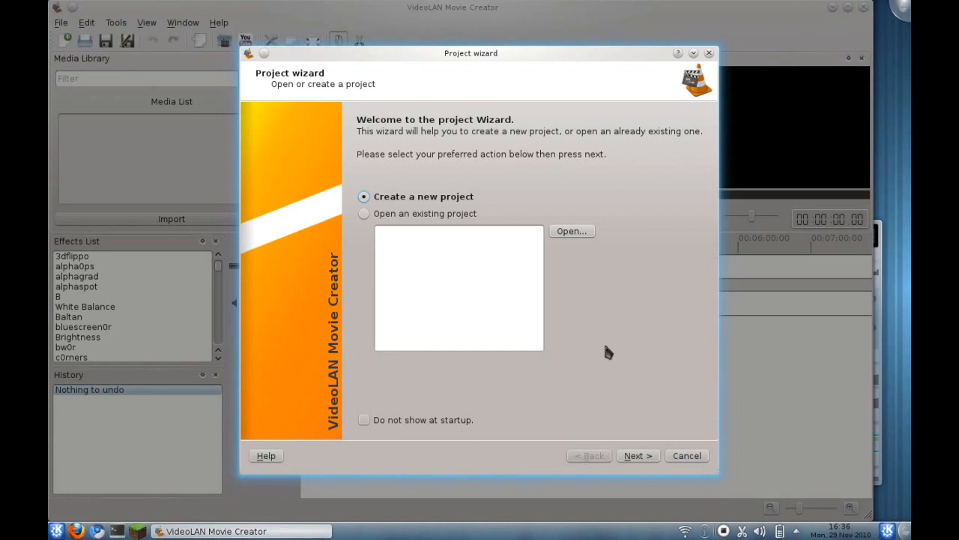
pyautogui.moveTo(434, 215)
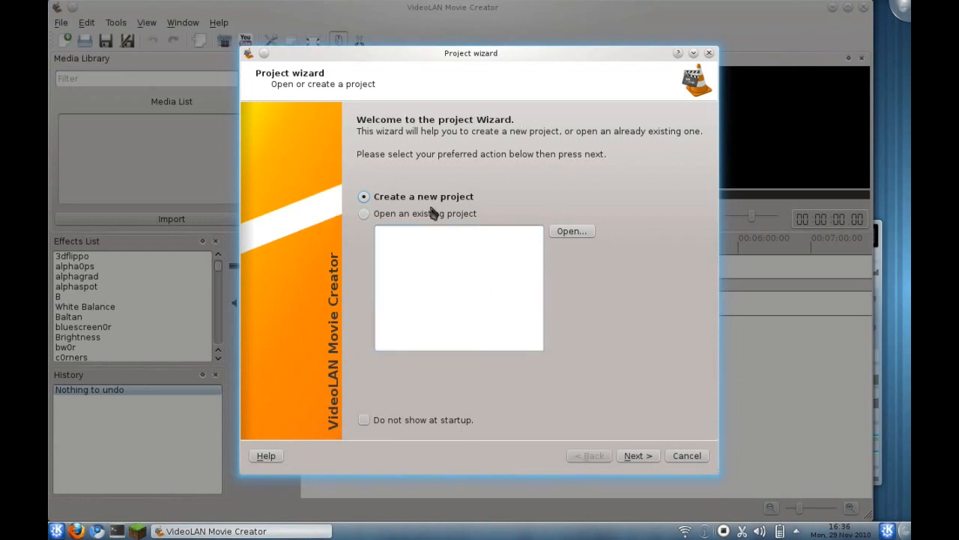
pyautogui.moveTo(638, 455)
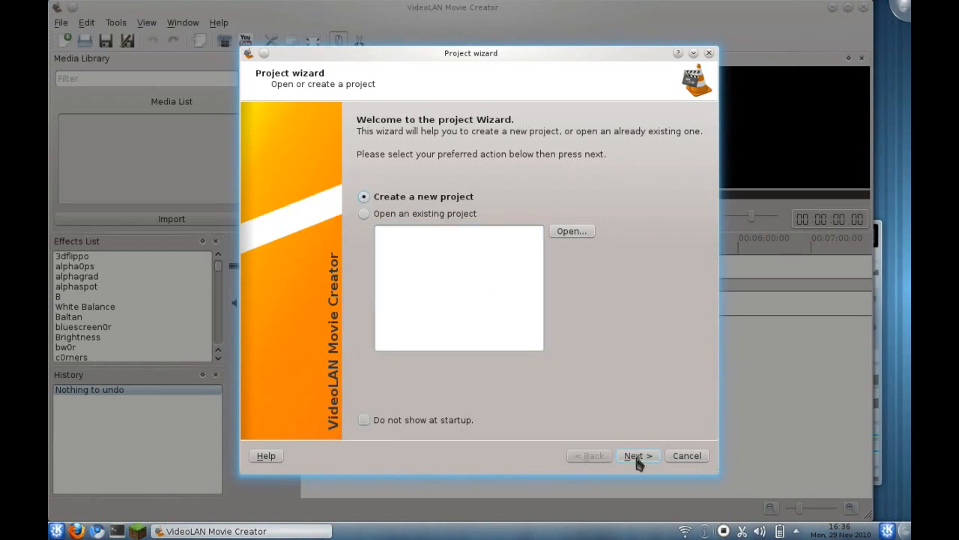
# Create project 'TestProject' with the HDTV (720p) video preset.
pyautogui.click(638, 455)
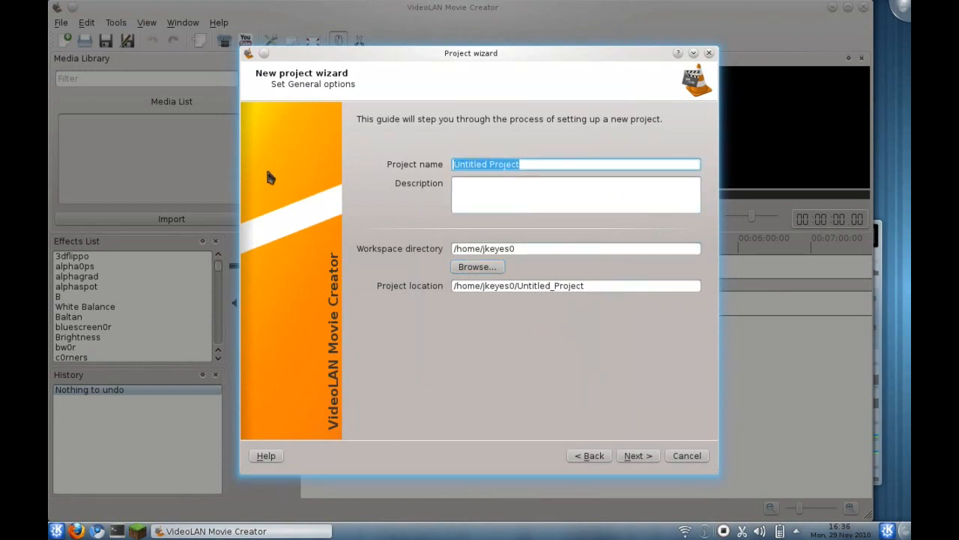
pyautogui.write('TestProject')
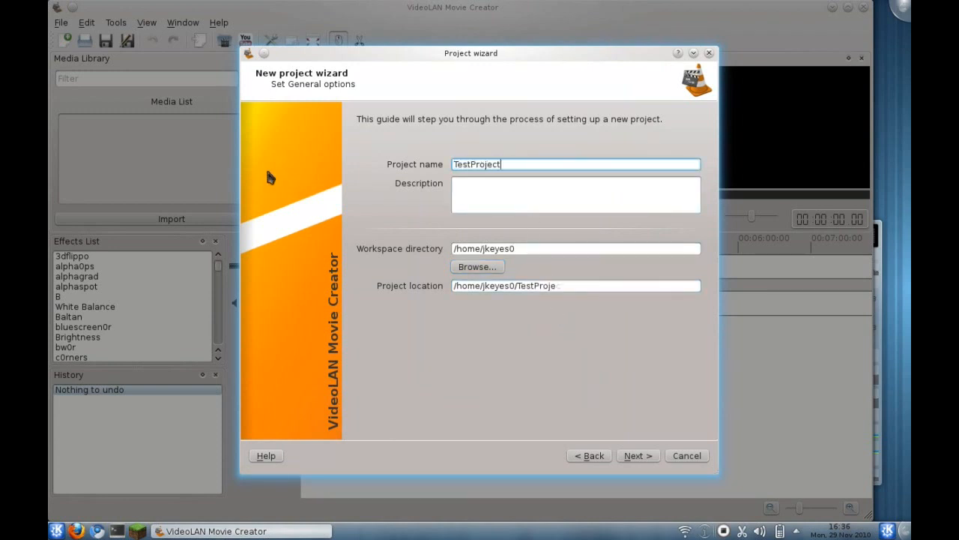
pyautogui.click(638, 454)
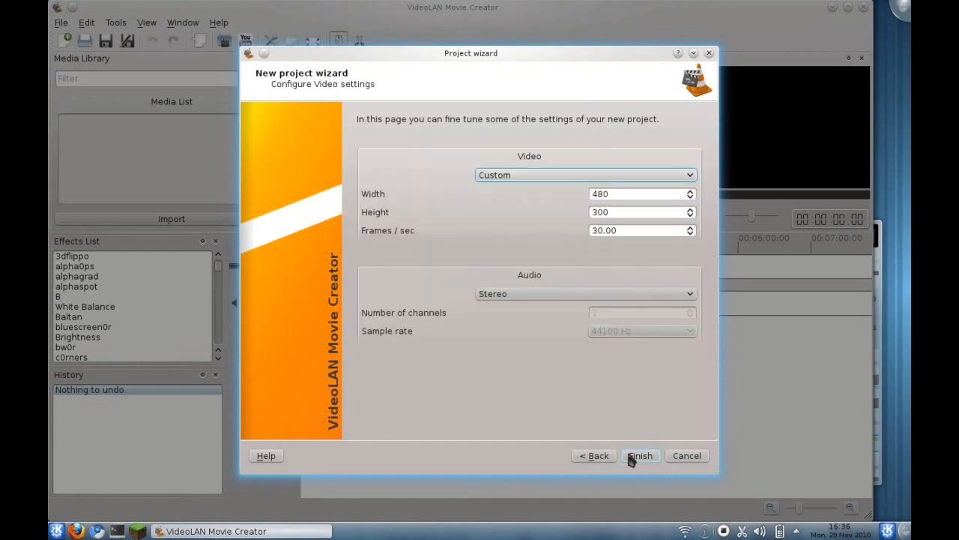
pyautogui.click(584, 175)
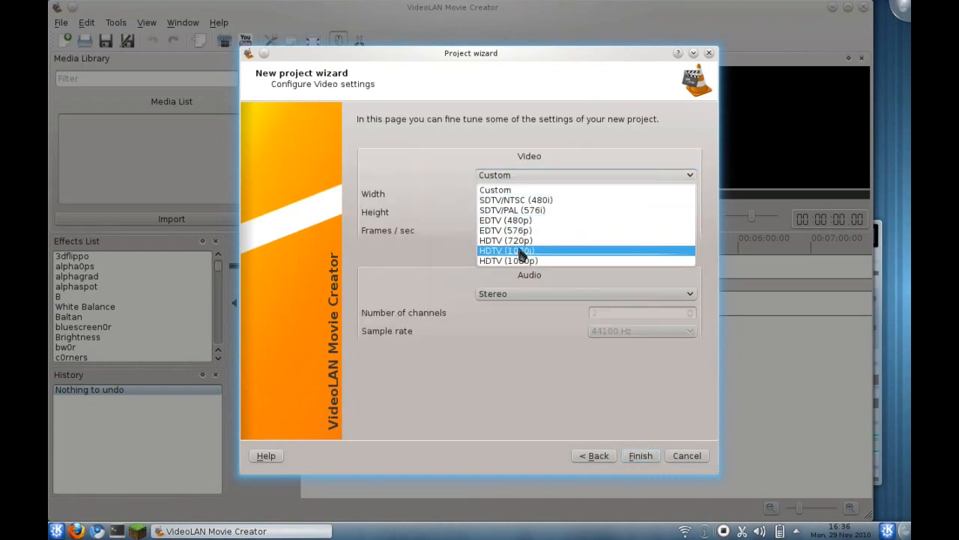
pyautogui.click(506, 240)
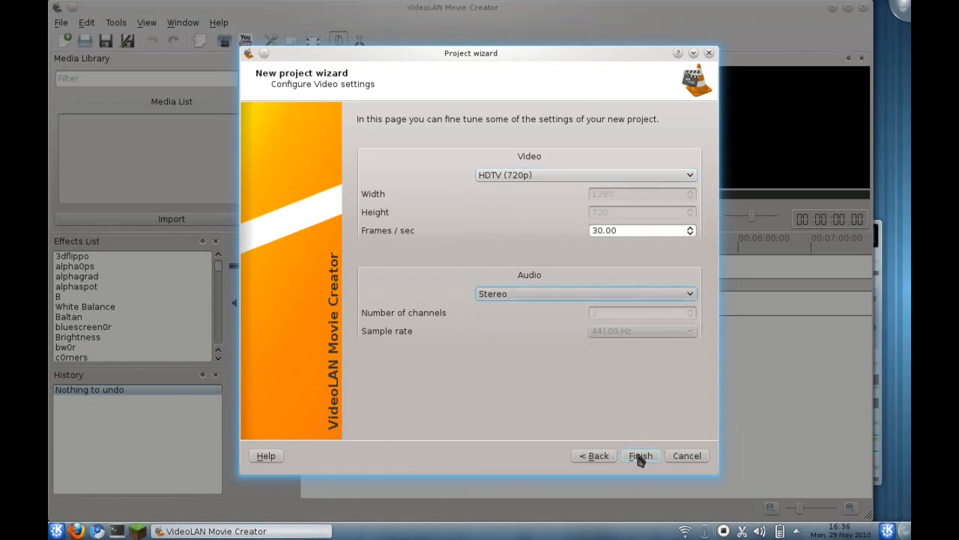
pyautogui.click(640, 456)
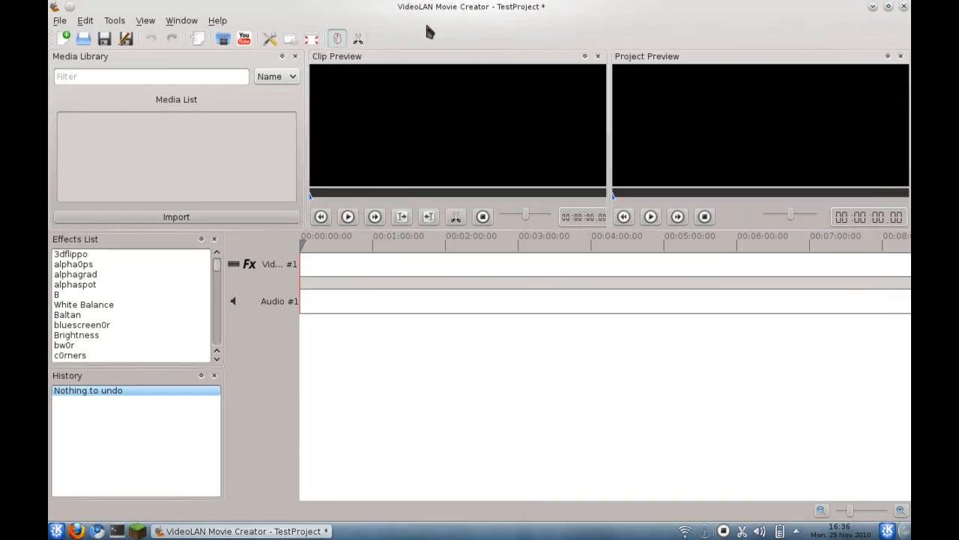
pyautogui.moveTo(353, 141)
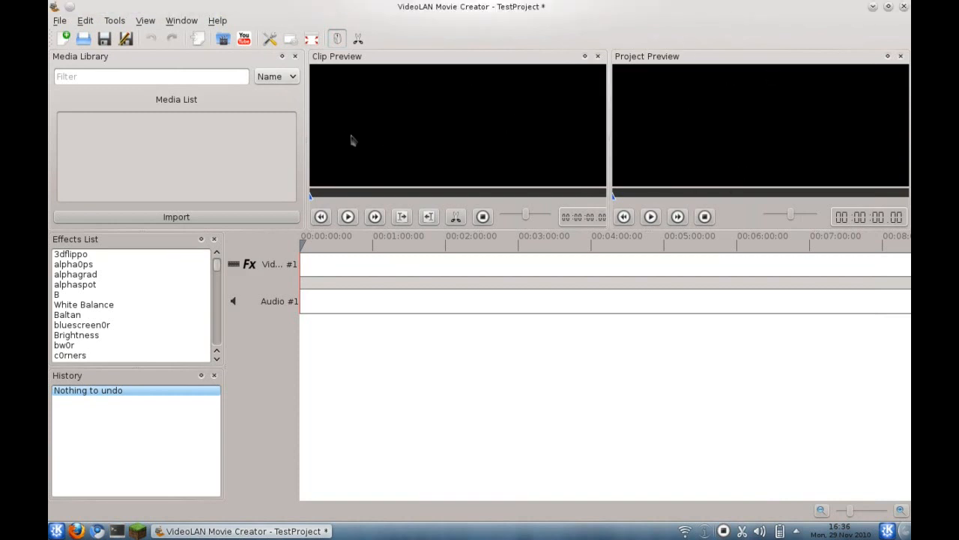
# Import the Desktop clips and place test.ogv on Video #1.
pyautogui.click(150, 76)
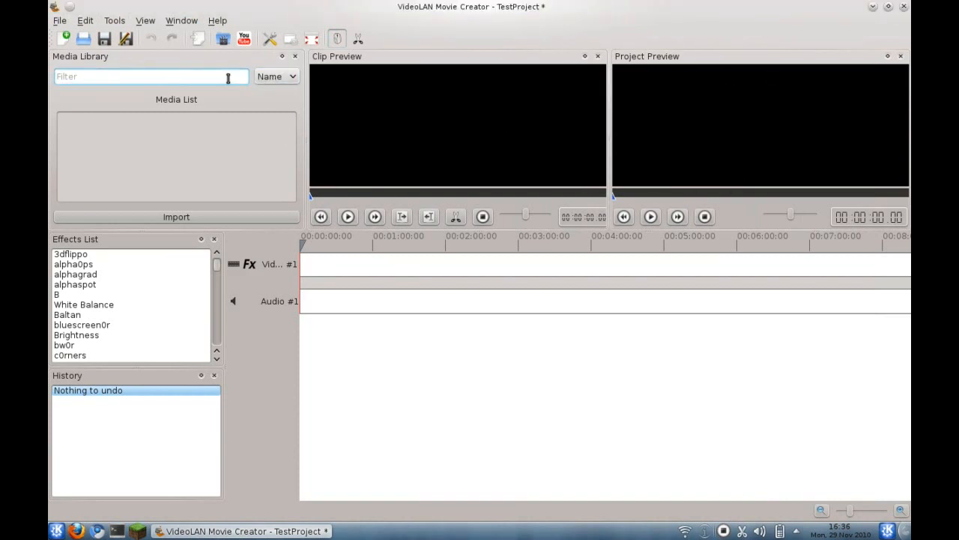
pyautogui.click(176, 217)
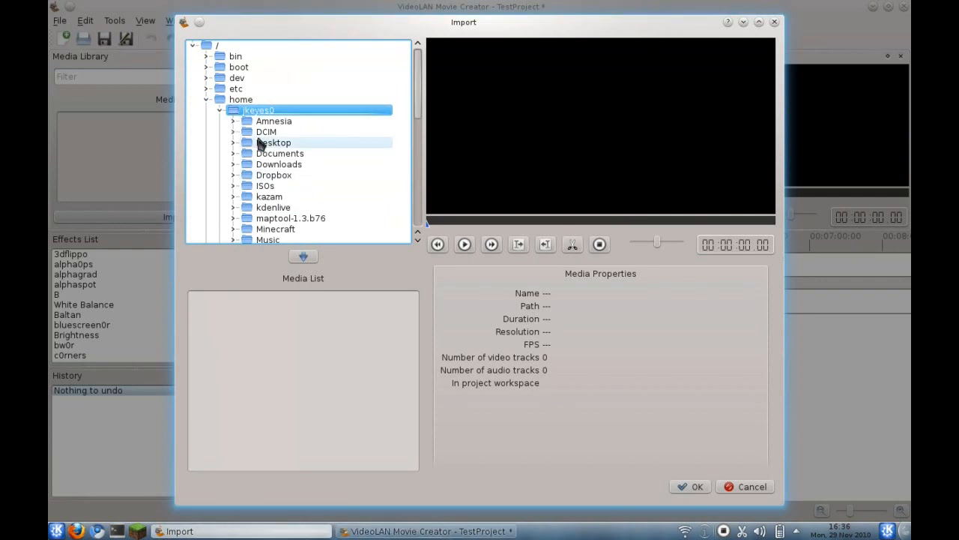
pyautogui.click(690, 486)
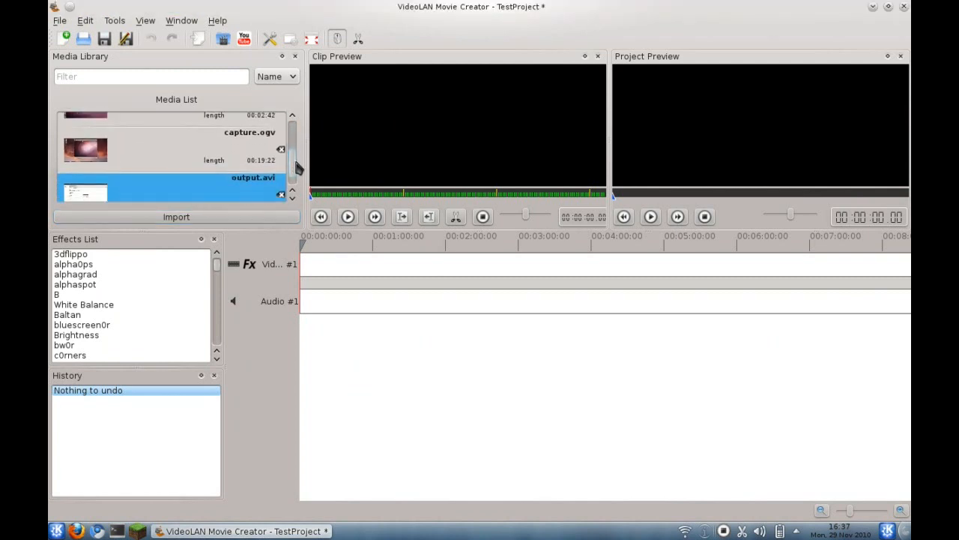
pyautogui.scroll(-3)
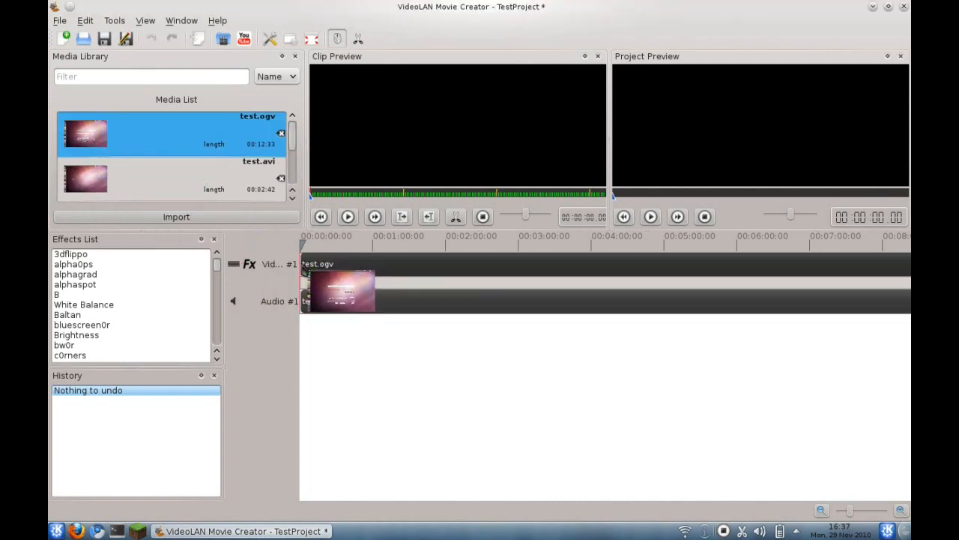
pyautogui.moveTo(86, 132); pyautogui.dragTo(337, 289)
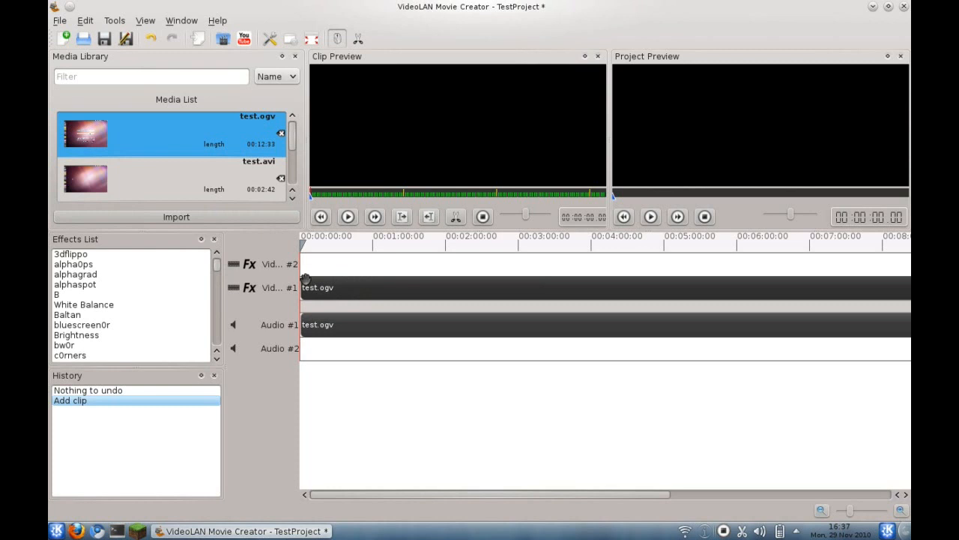
pyautogui.click(333, 287)
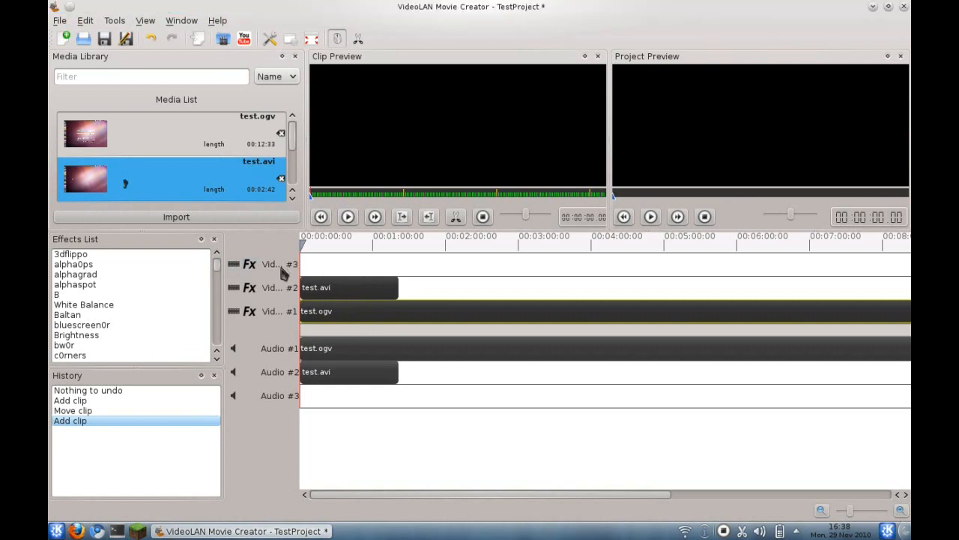
pyautogui.moveTo(261, 358)
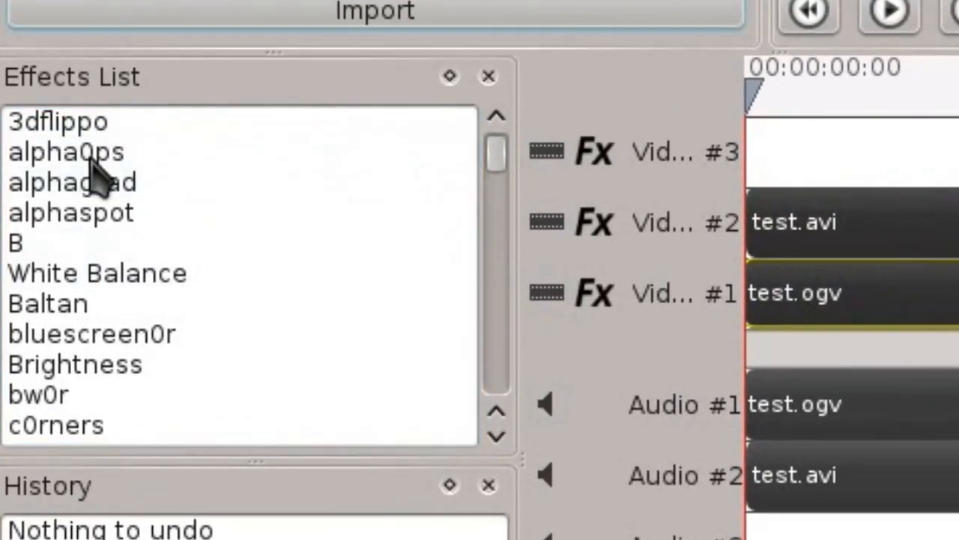
# Remove test.ogv from the timeline and scroll the tracks to rearrange clips.
pyautogui.click(72, 182)
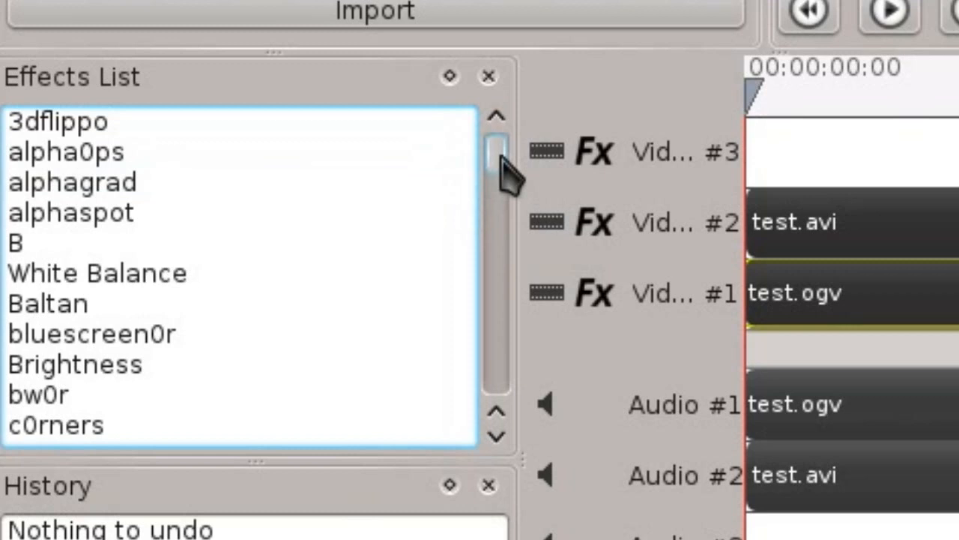
pyautogui.scroll(-3)
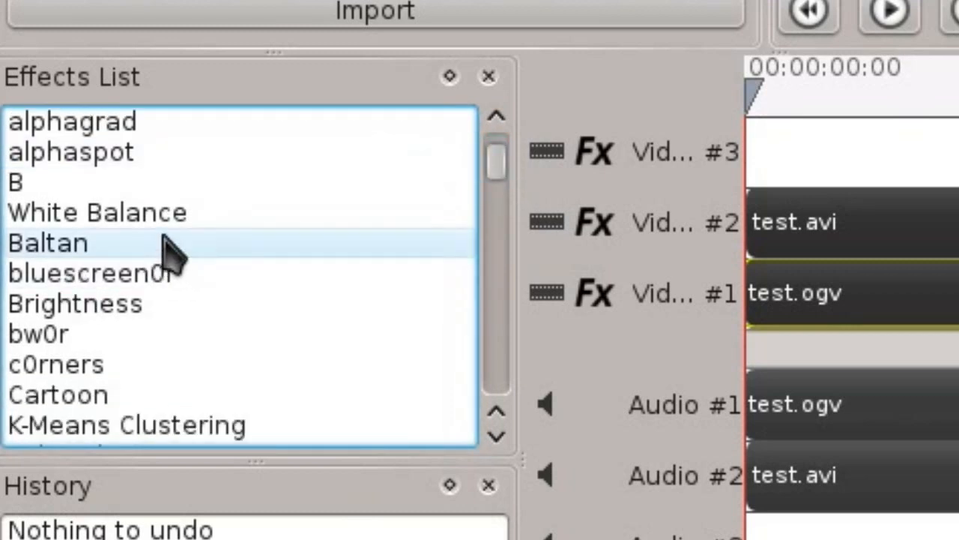
pyautogui.scroll(-3)
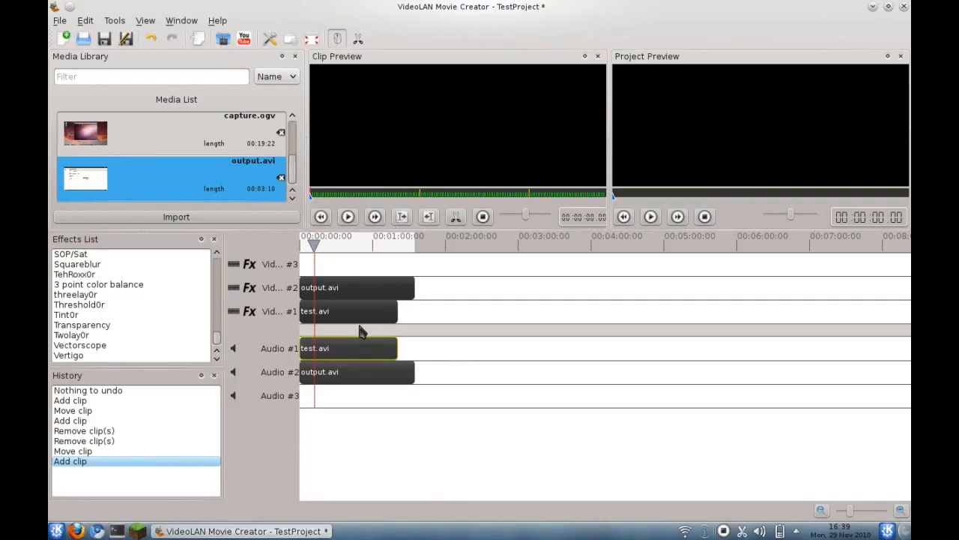
pyautogui.moveTo(358, 93)
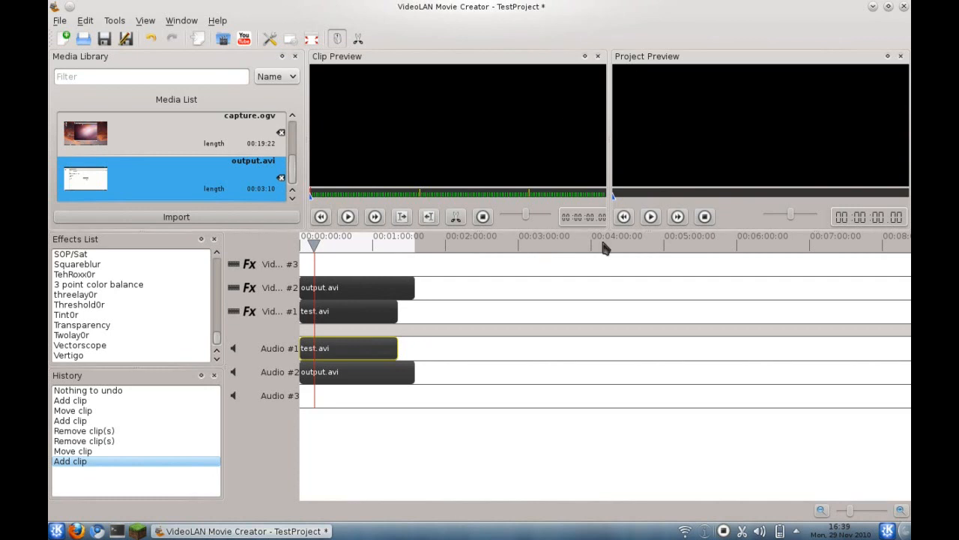
pyautogui.click(379, 246)
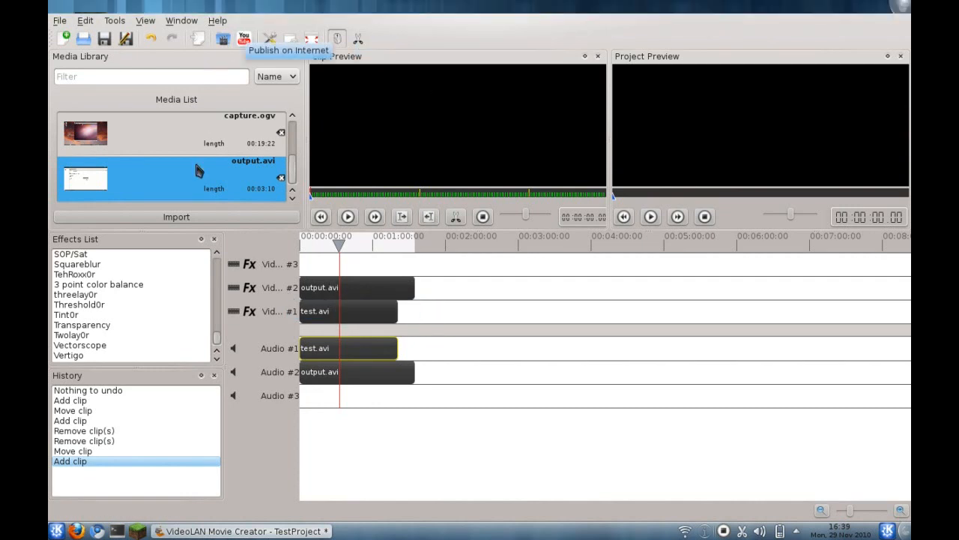
pyautogui.click(217, 20)
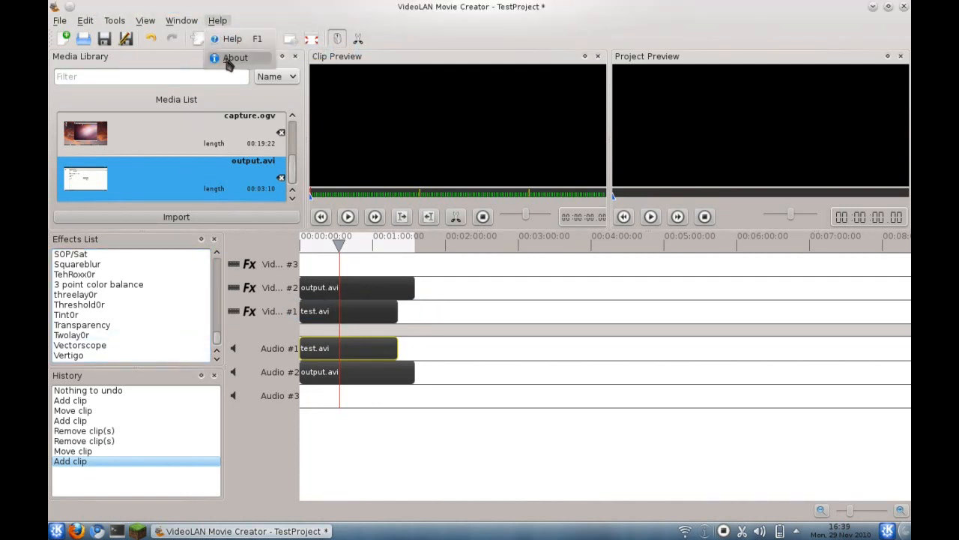
pyautogui.click(236, 58)
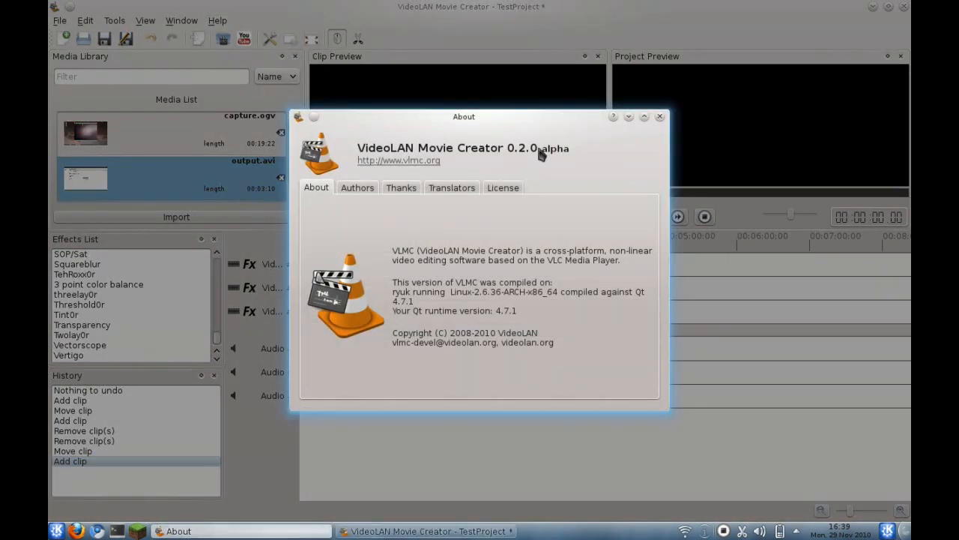
pyautogui.moveTo(568, 167)
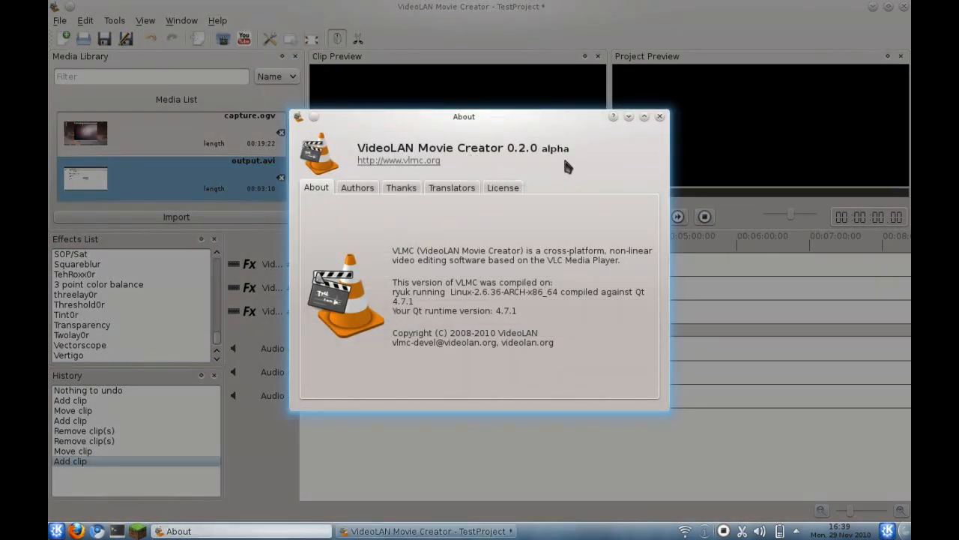
pyautogui.click(659, 116)
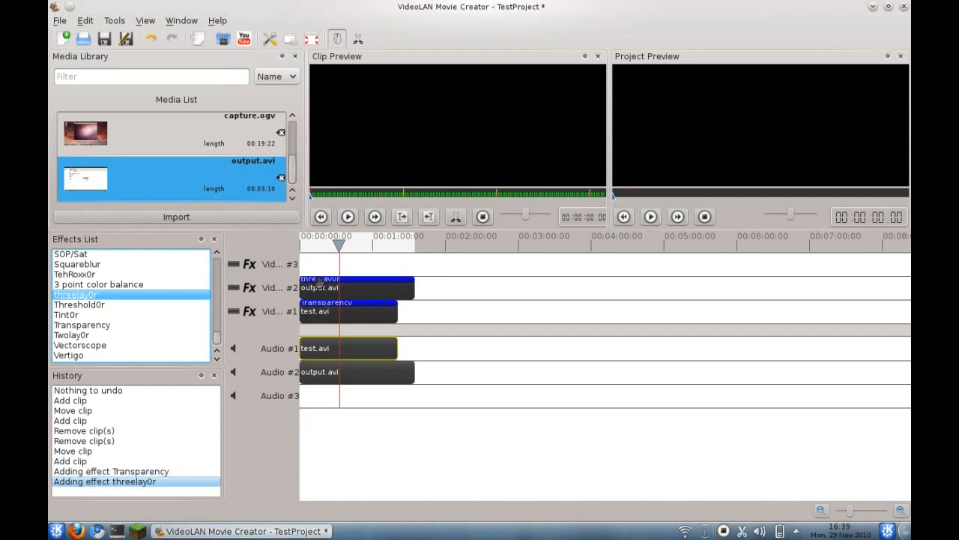
# Inspect the threelay0r and Transparency effect options on the timeline clips.
pyautogui.rightClick(337, 289)
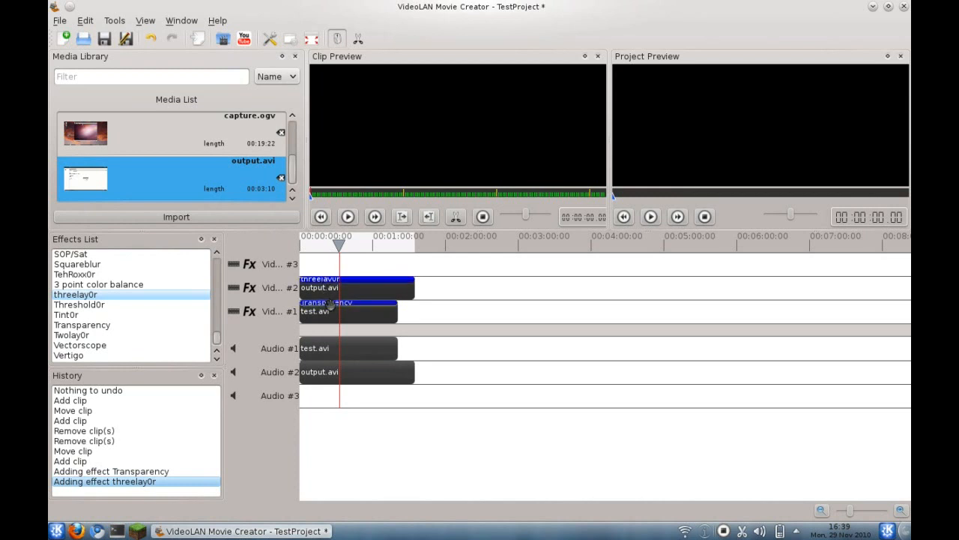
pyautogui.rightClick(330, 311)
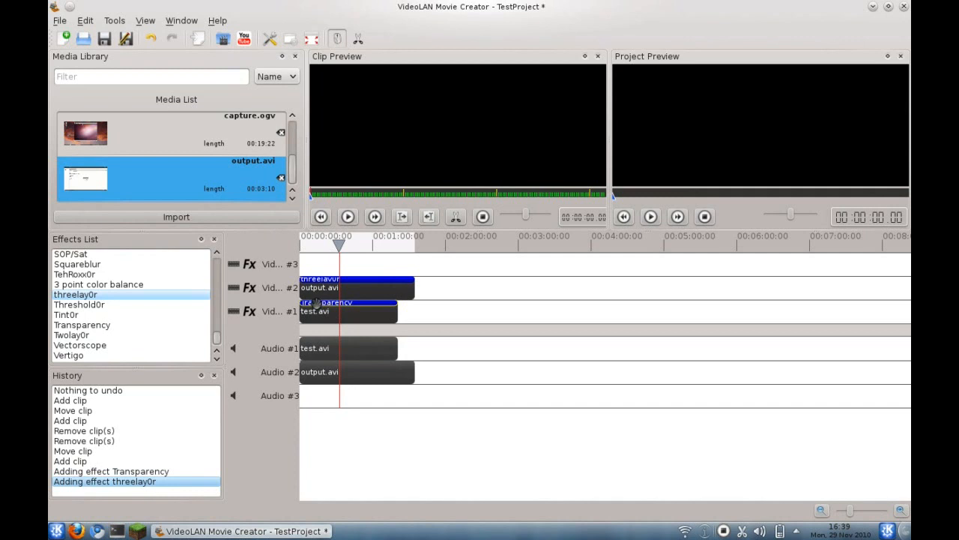
pyautogui.moveTo(348, 311)
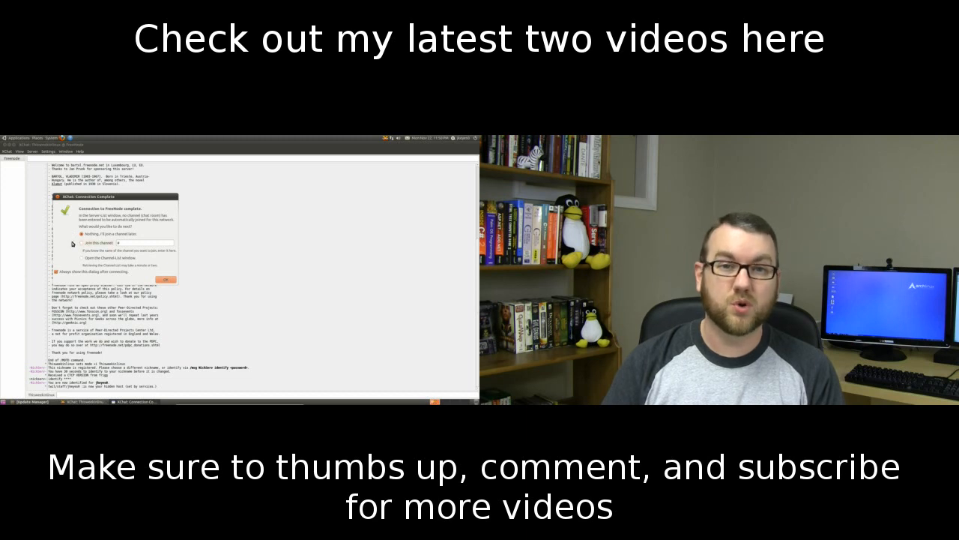
pyautogui.click(72, 243)
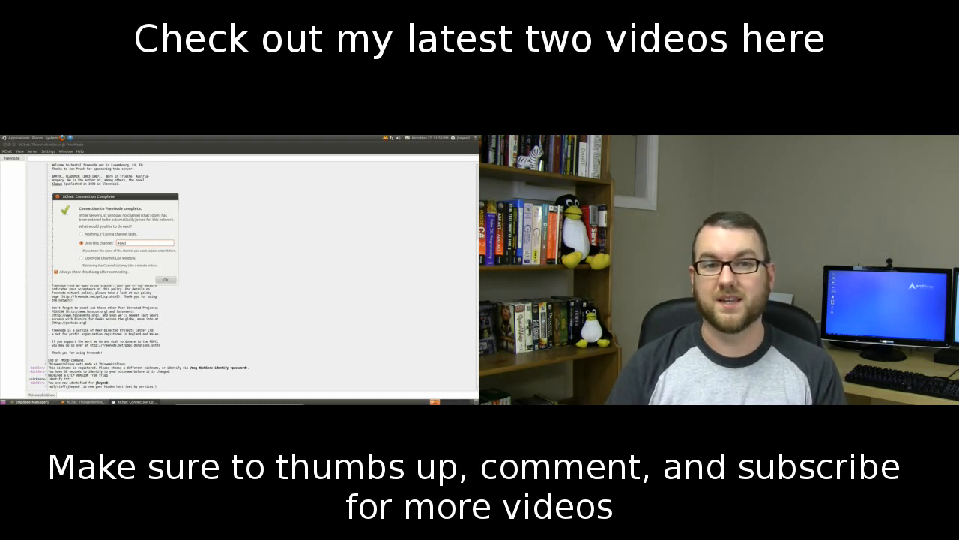
pyautogui.click(165, 278)
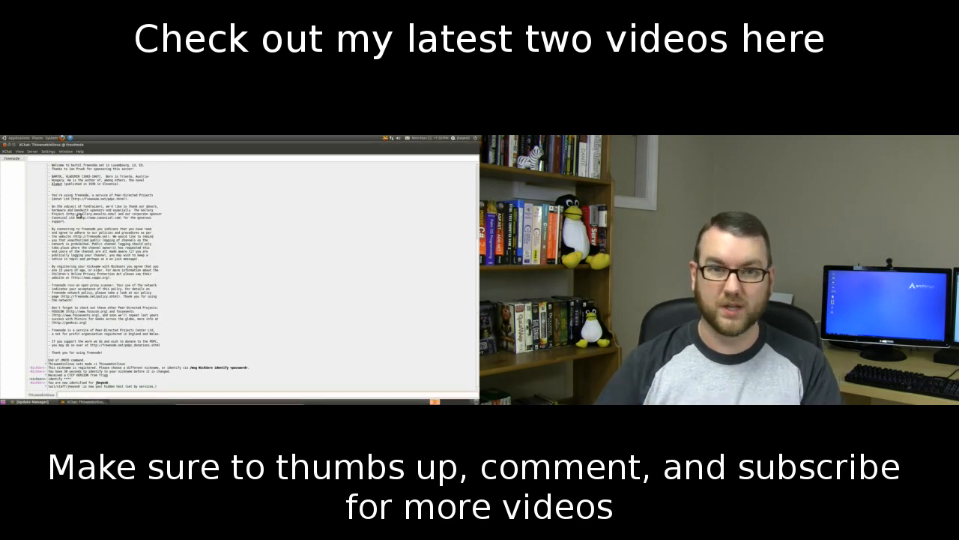